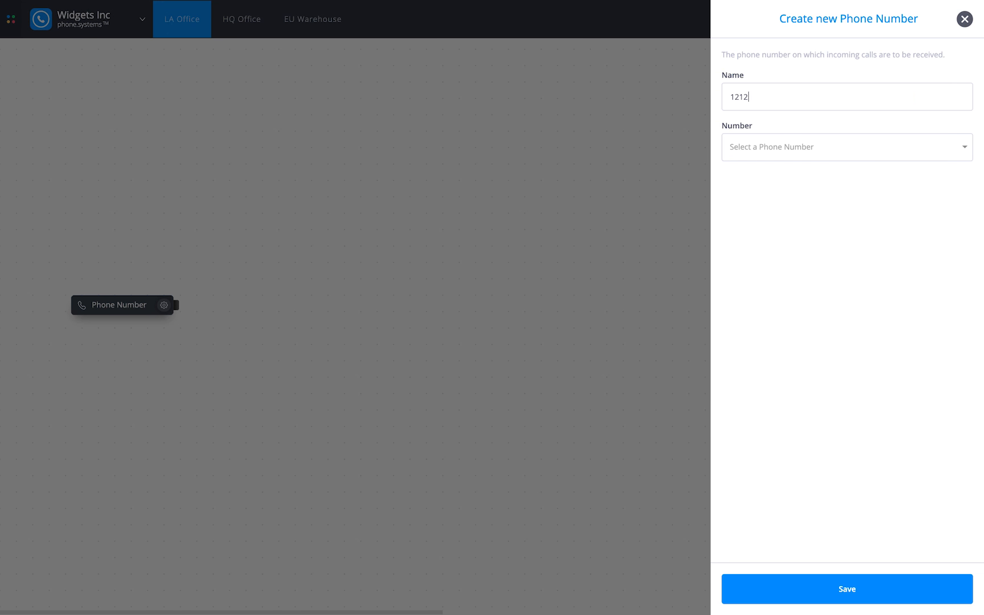
pyautogui.click(840, 146)
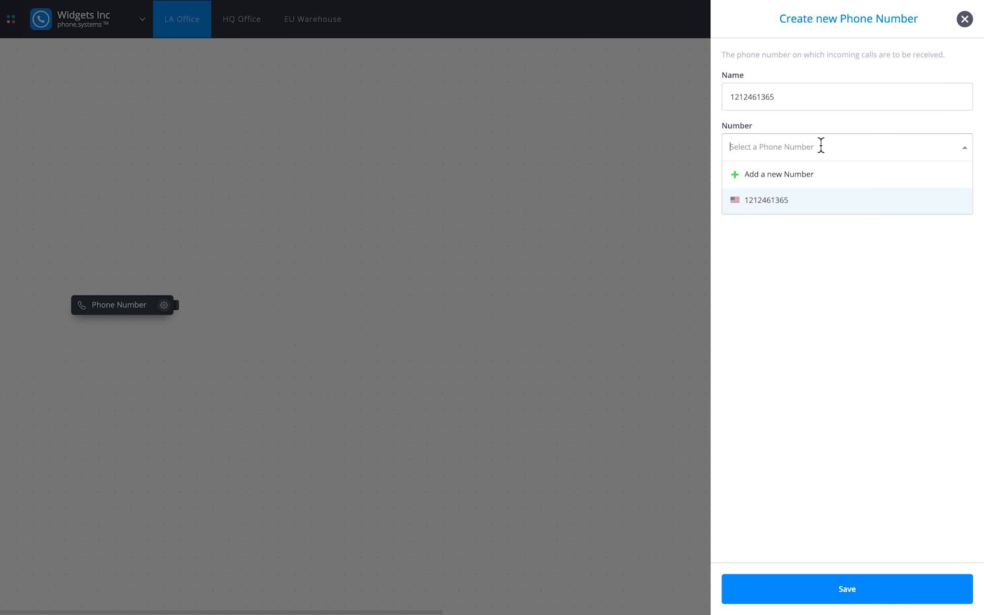
pyautogui.click(846, 588)
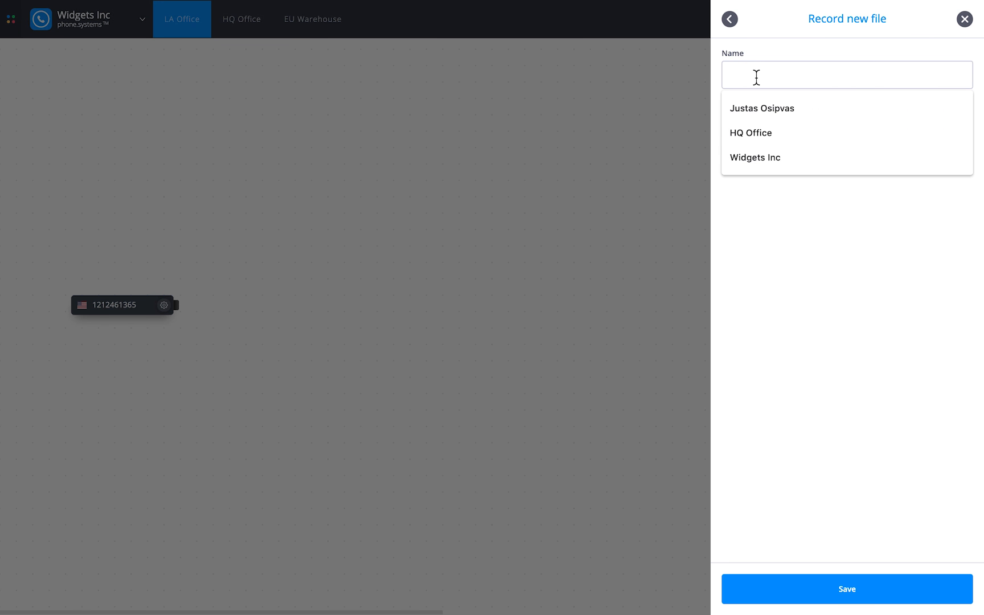
# - Record and save the Widgets Inc IVR greeting, then leave the media library
pyautogui.click(754, 157)
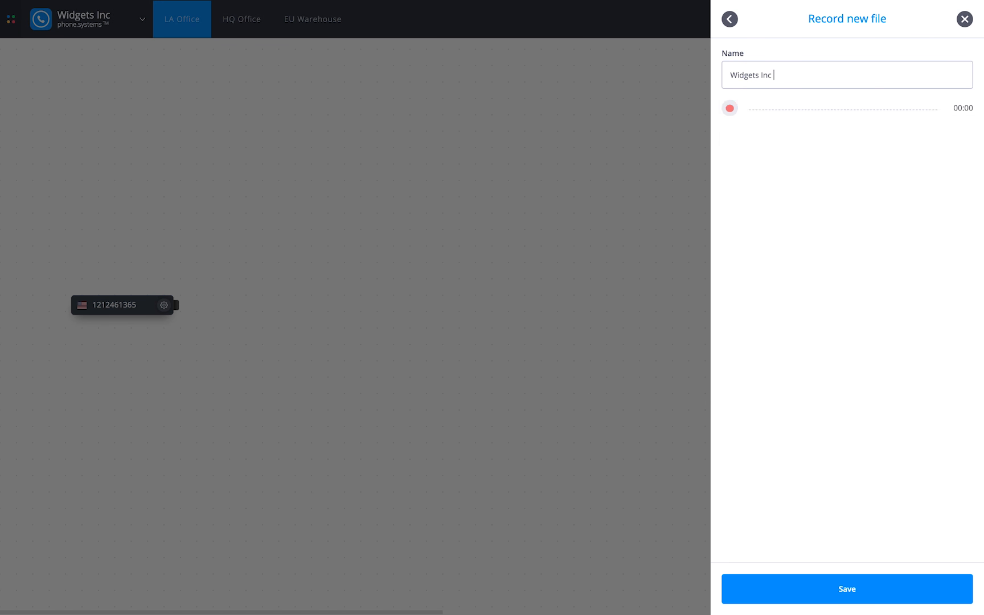
pyautogui.click(729, 108)
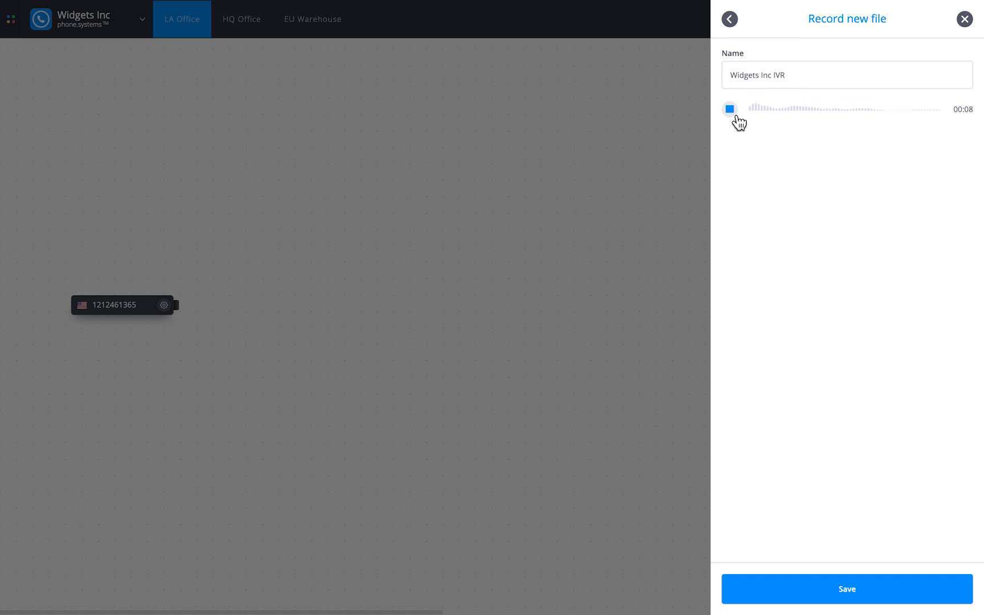
pyautogui.click(729, 108)
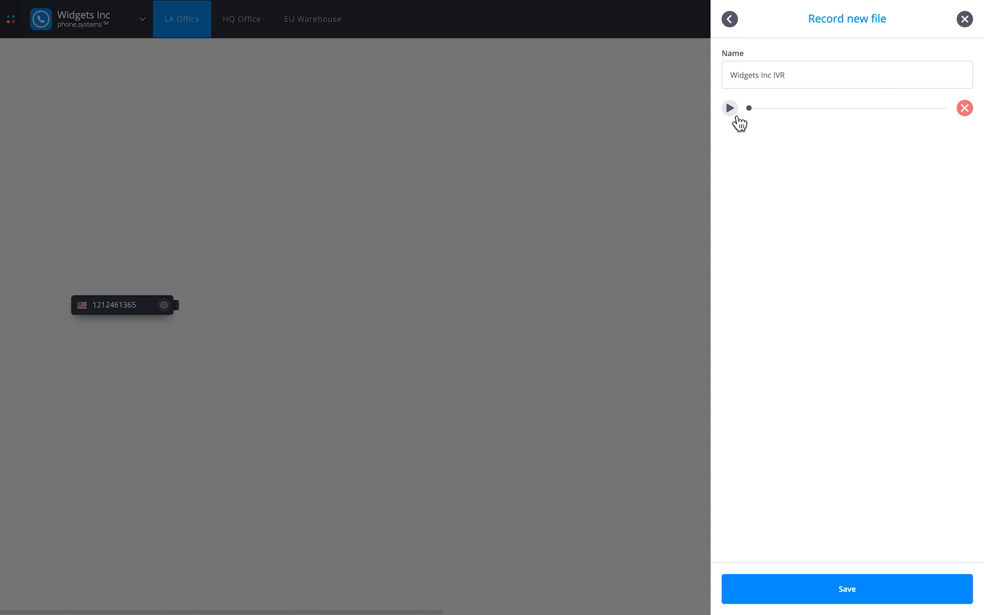
pyautogui.click(729, 18)
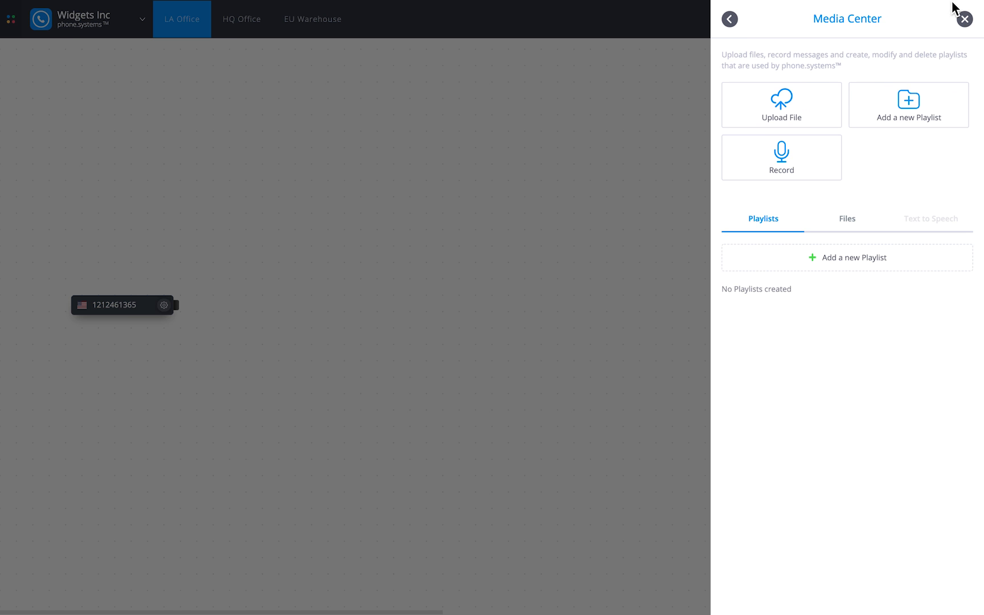
pyautogui.click(963, 18)
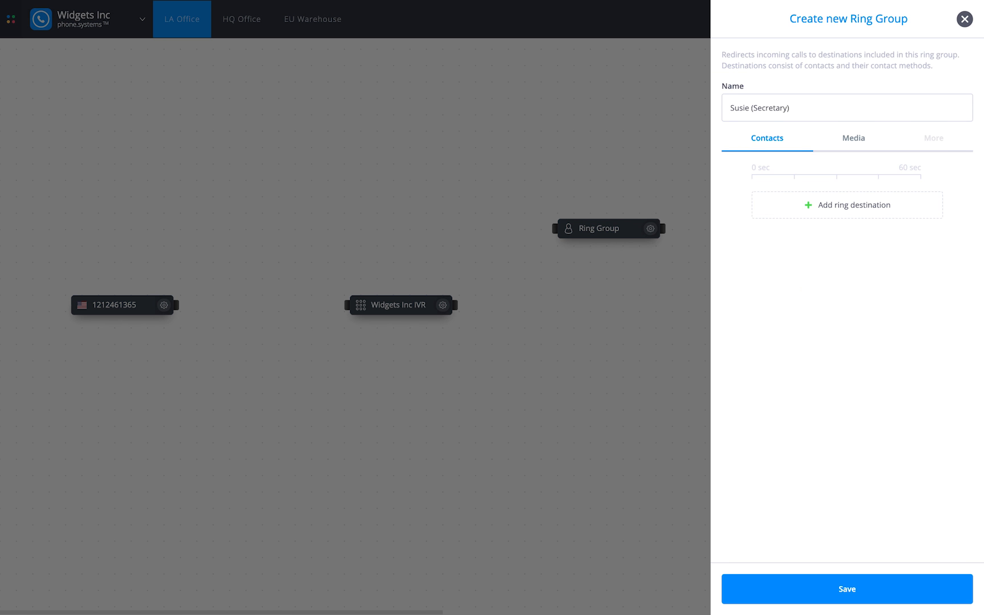
# - Give Susie (Secretary) a ring destination on her Work number and save the group
pyautogui.click(846, 205)
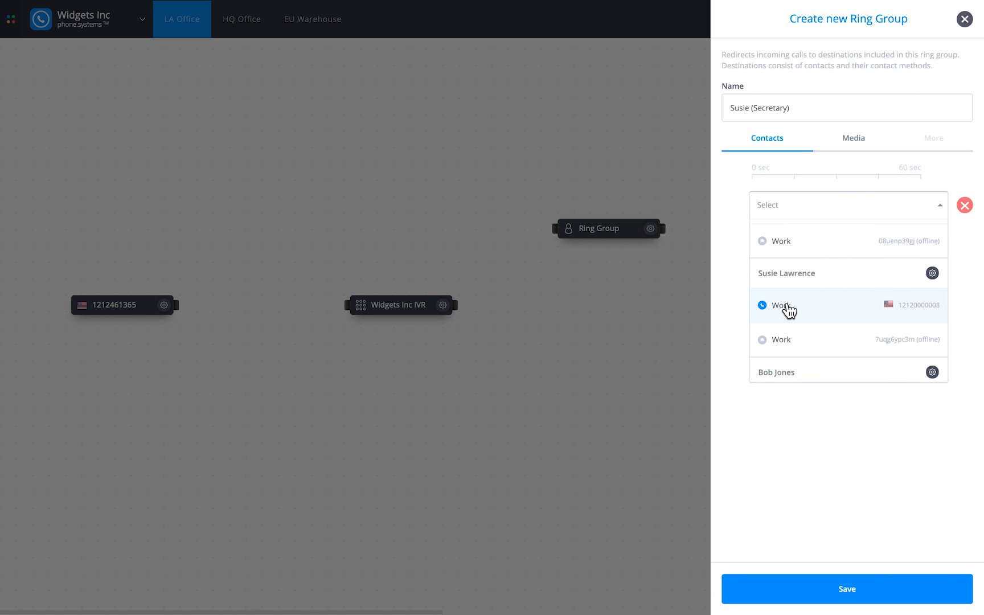
pyautogui.click(781, 304)
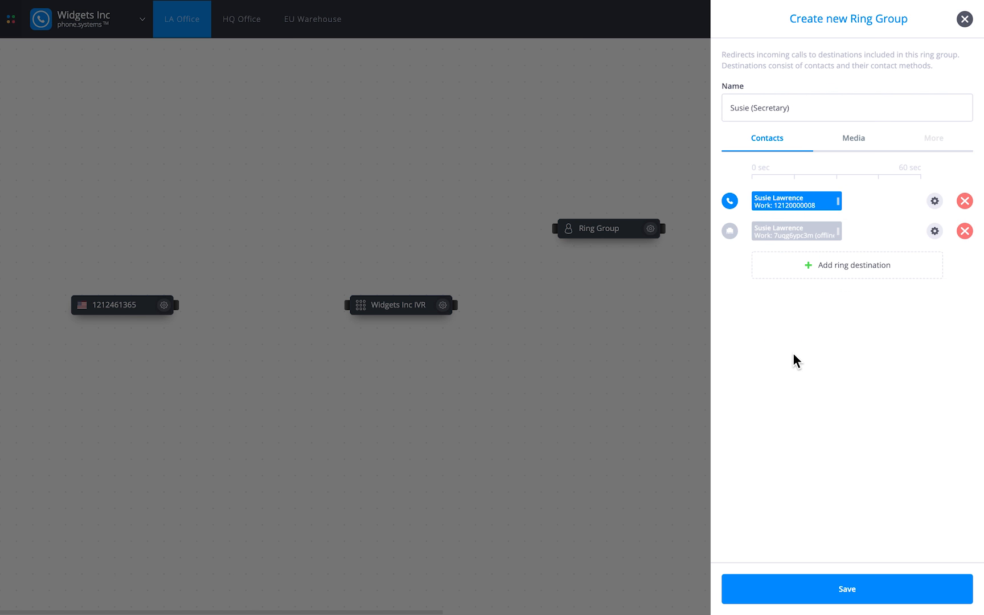
pyautogui.click(846, 589)
pyautogui.write('1')
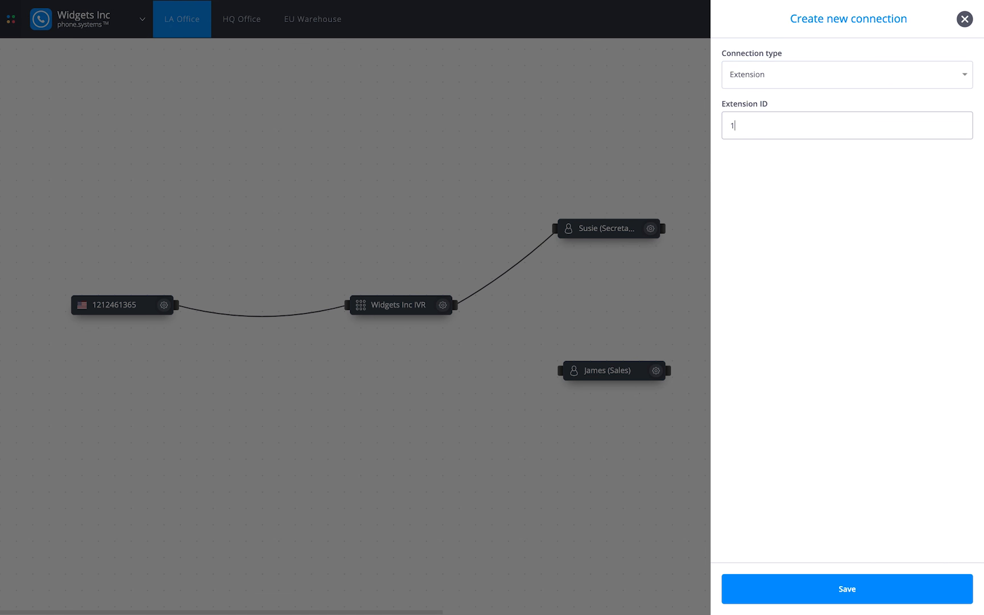
# - Route IVR extension 2 to the James (Sales) ring group and save the connection
pyautogui.write('2')
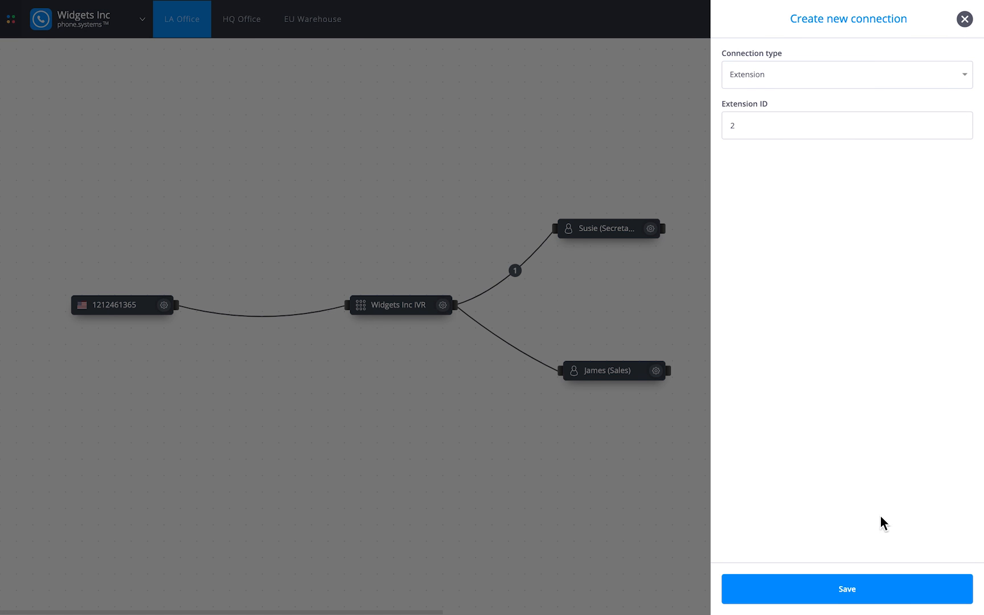
pyautogui.click(846, 589)
pyautogui.write('Bob')
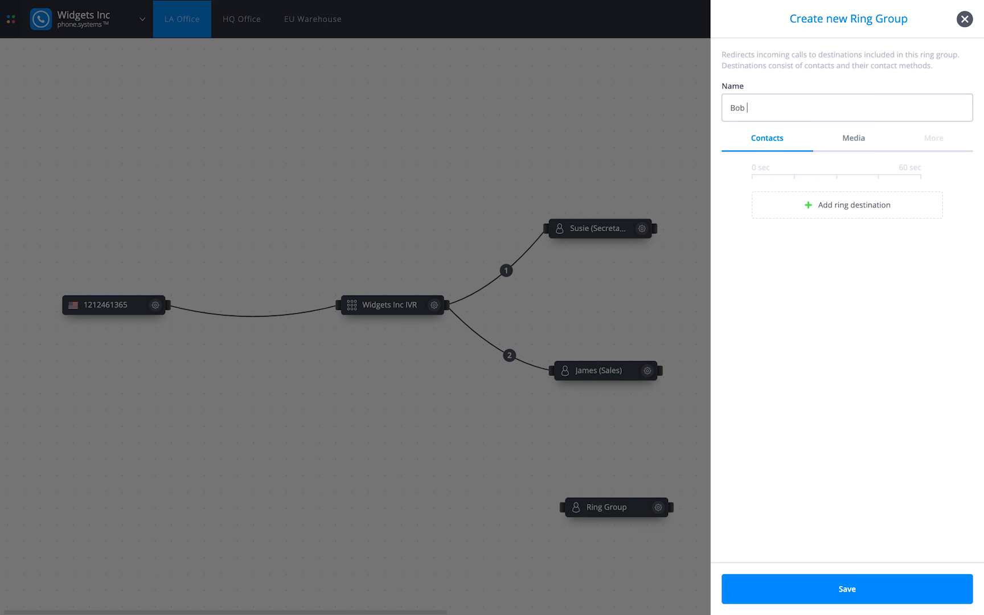
# - Add the Bob Jones (CEO) ring destination and internal numbers starting at 1001
pyautogui.click(846, 205)
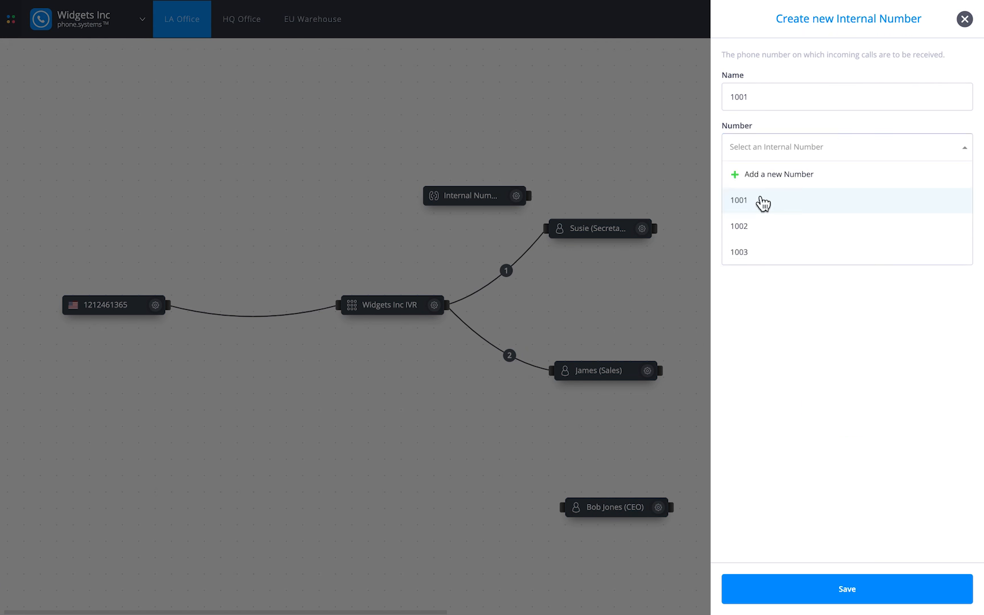
pyautogui.click(739, 200)
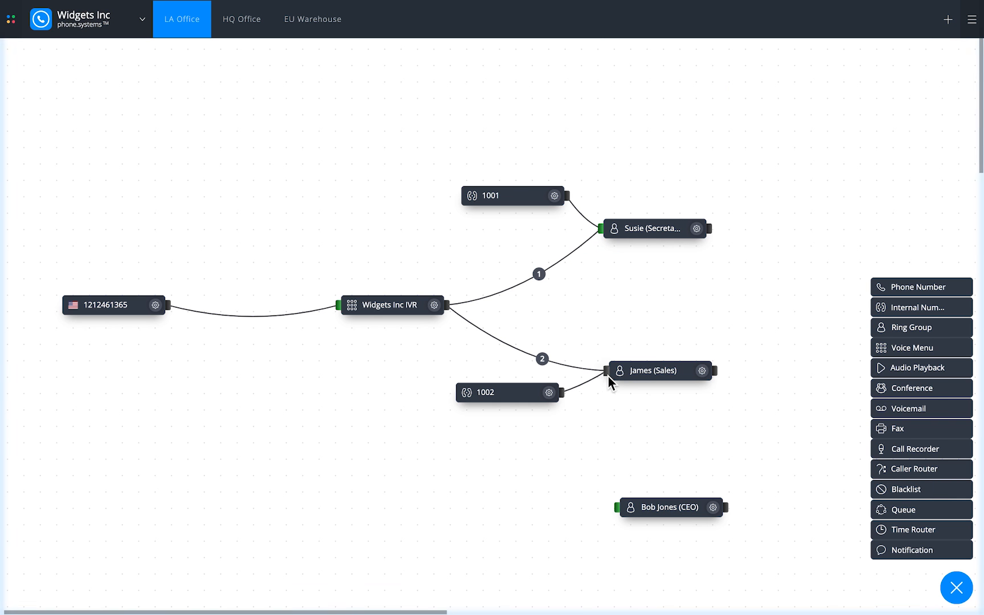
pyautogui.click(920, 306)
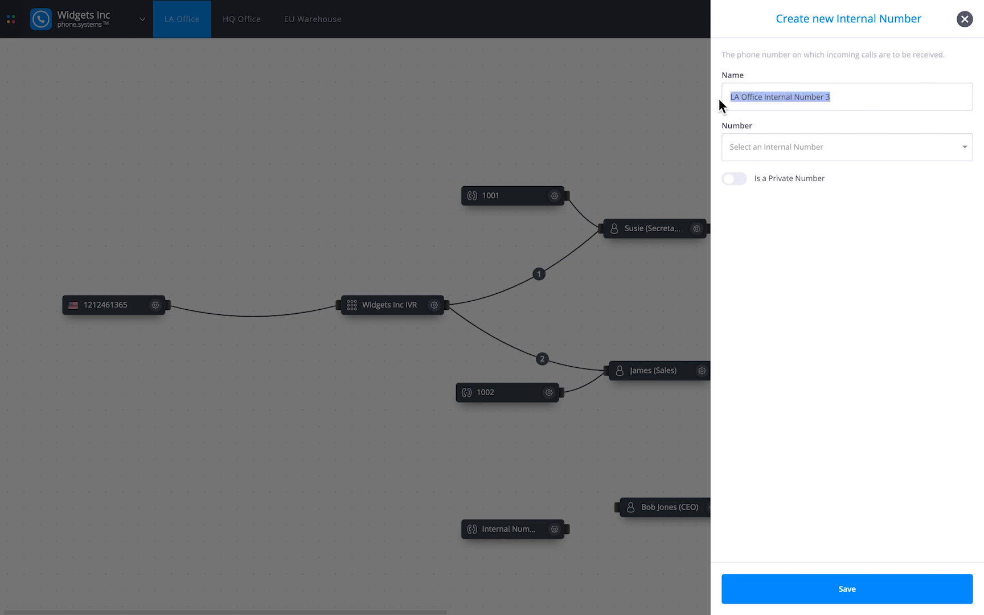
pyautogui.click(964, 19)
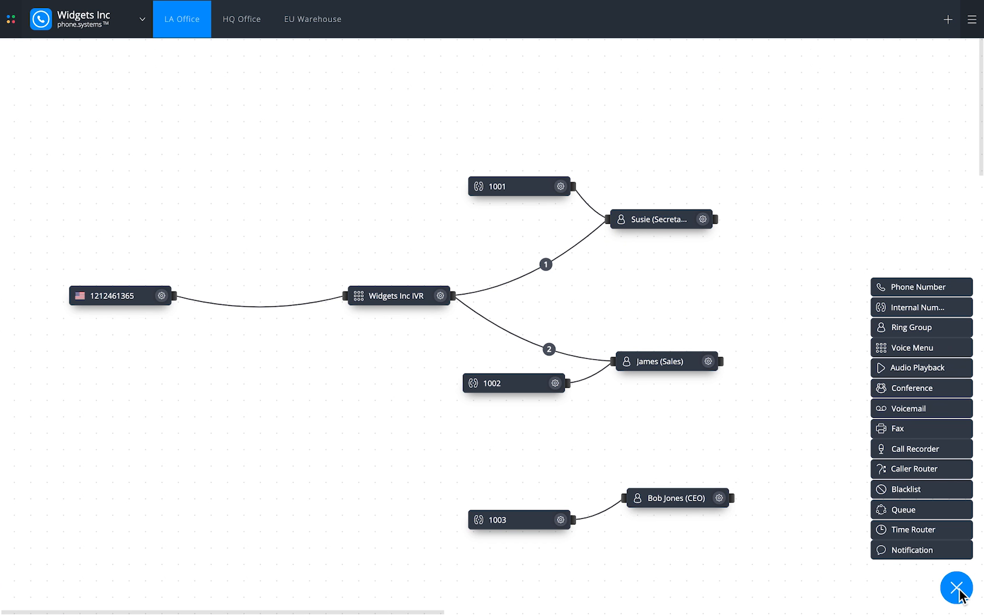
# - Add the Office Hours time router and a voicemail delivered to Info Company
pyautogui.click(917, 529)
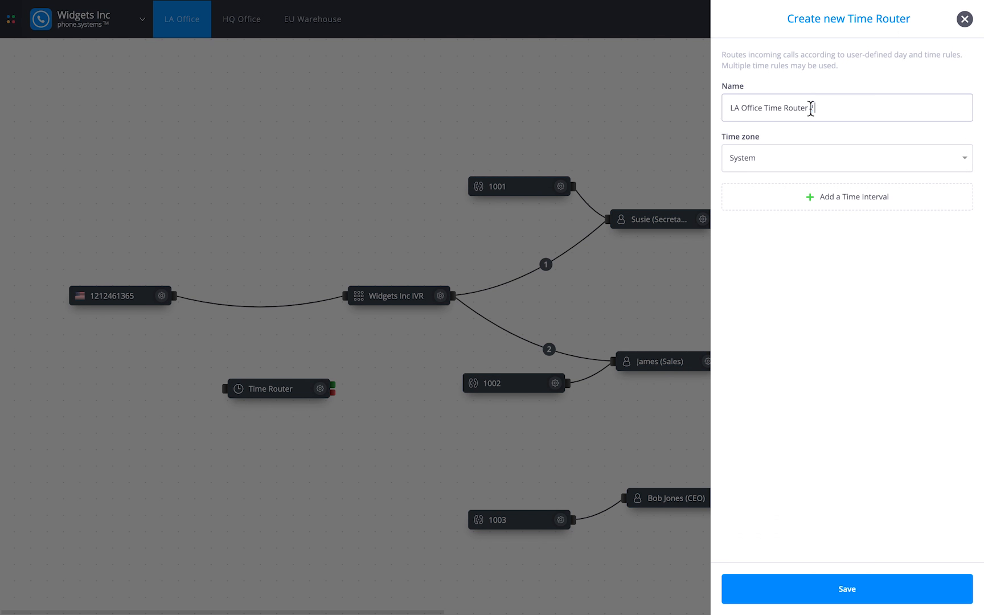
pyautogui.click(846, 196)
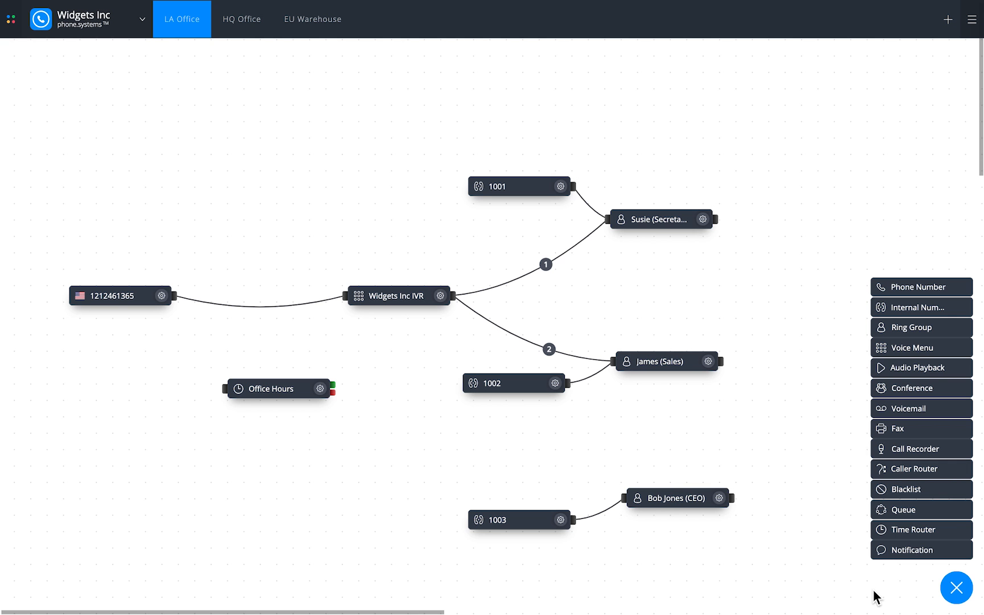
pyautogui.click(909, 409)
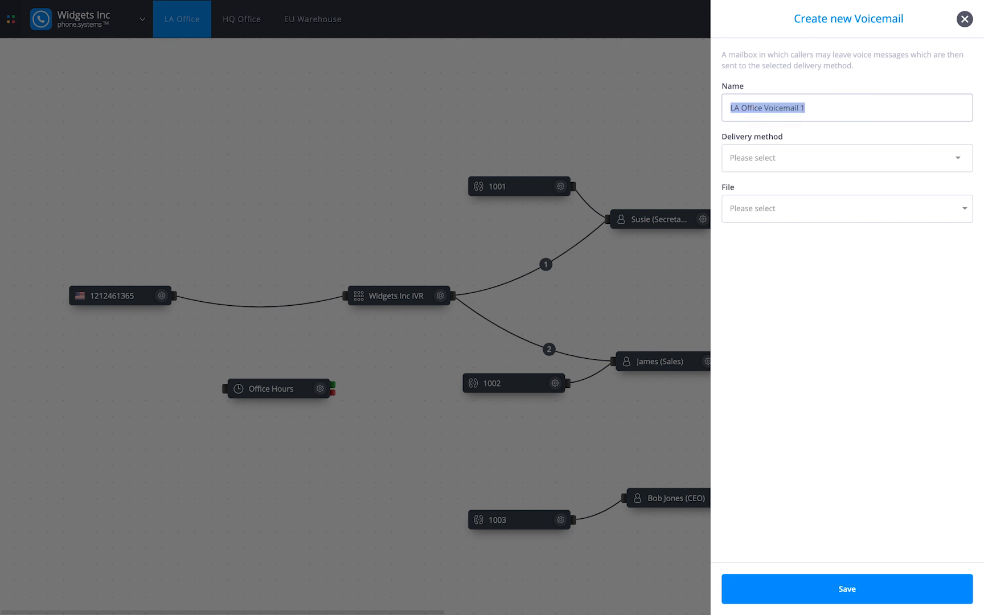
pyautogui.click(844, 157)
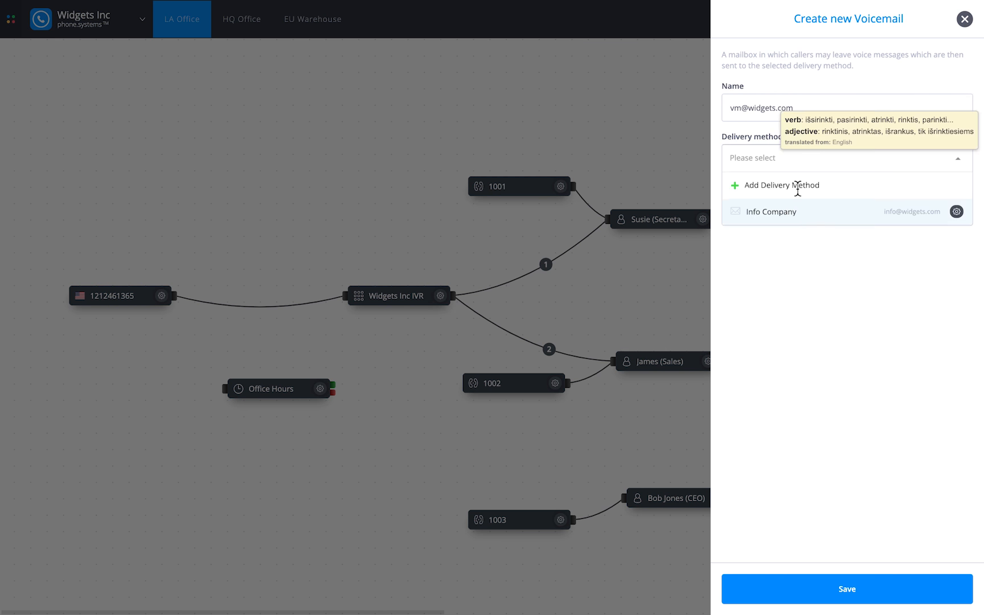
pyautogui.click(846, 588)
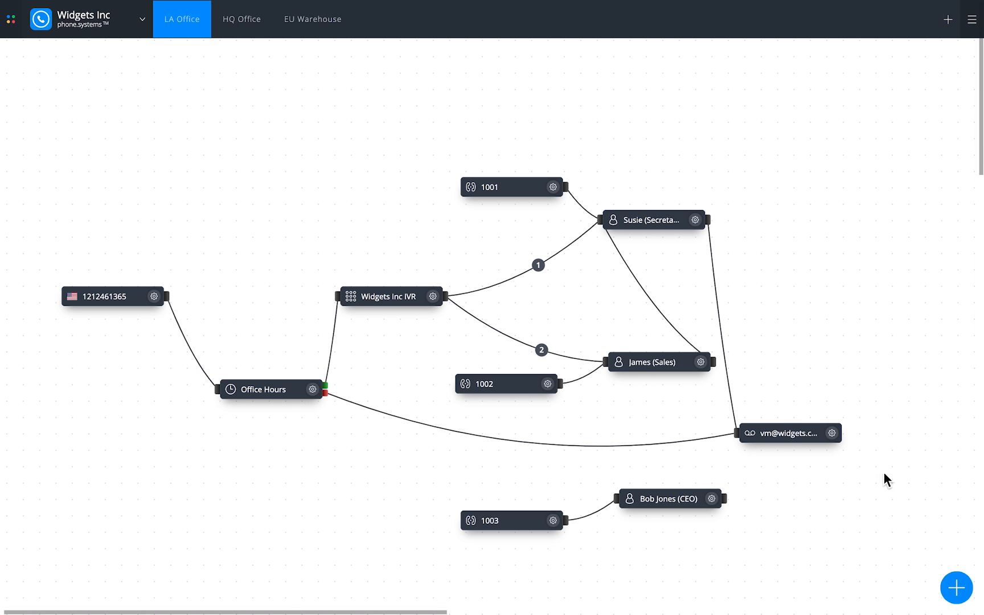
pyautogui.moveTo(957, 587)
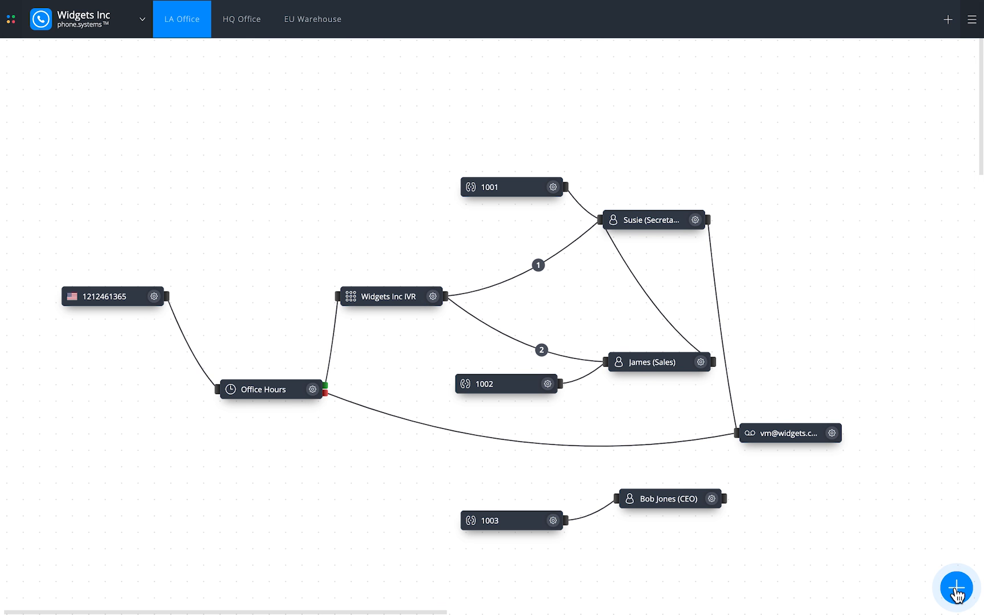